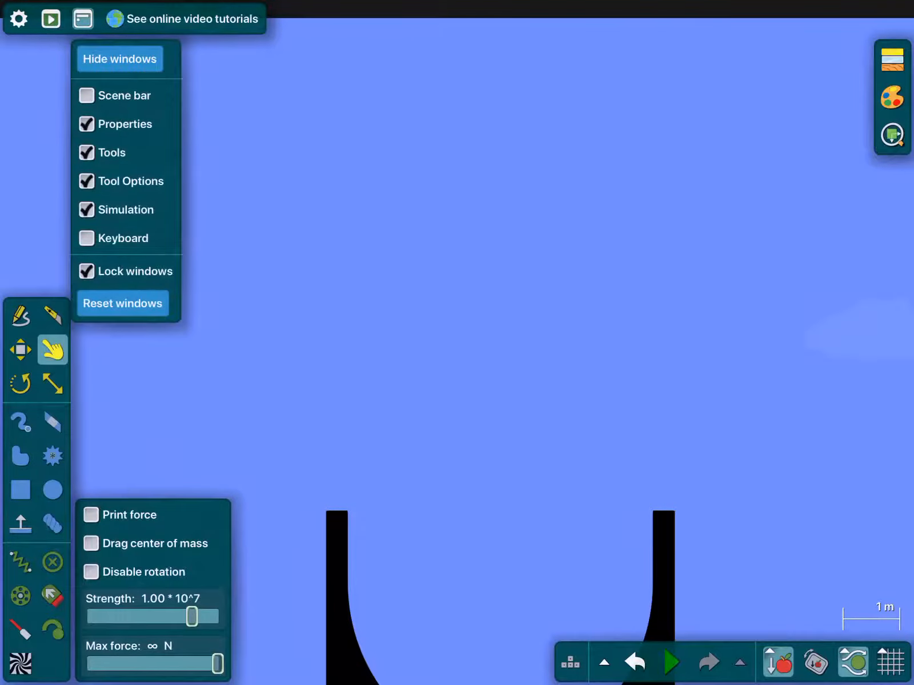
Step: Close the Windows menu in Algodoo before leaving to the home screen
click(82, 18)
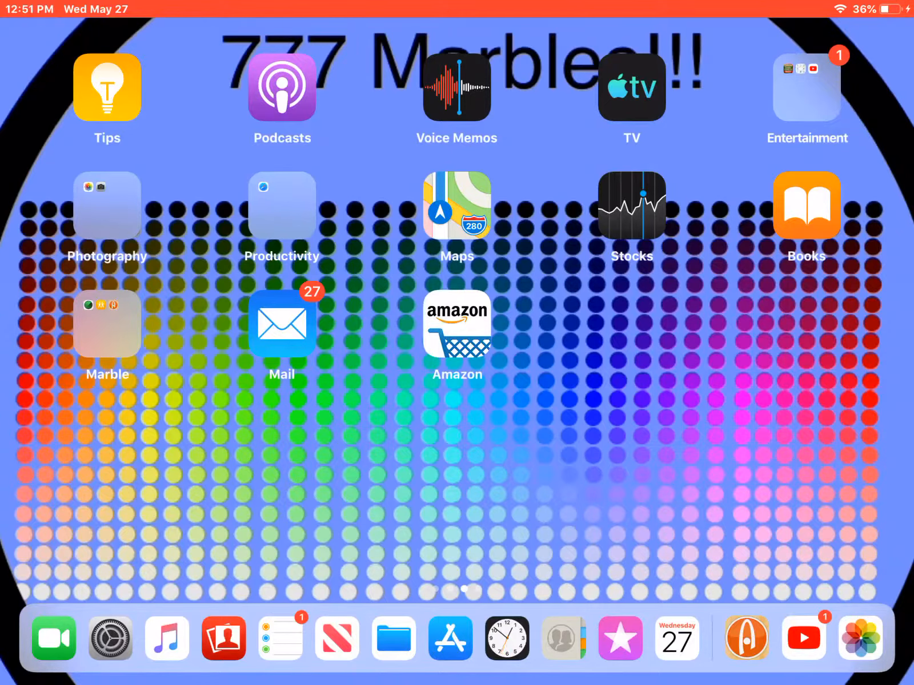
Step: Launch YouTube, dismiss the Premium offer, return to Home and start a new video upload
click(803, 637)
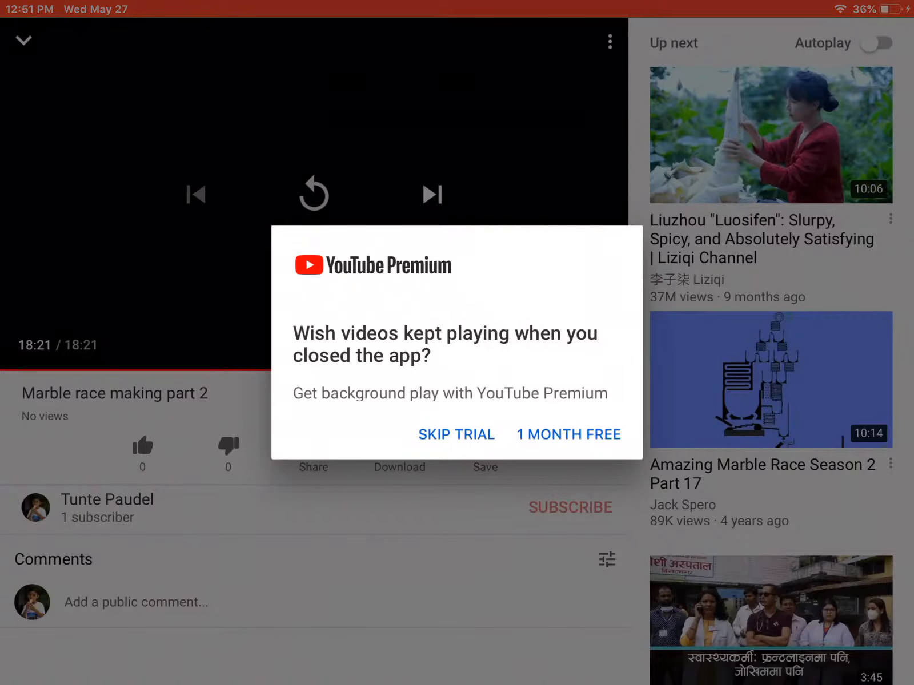
click(456, 434)
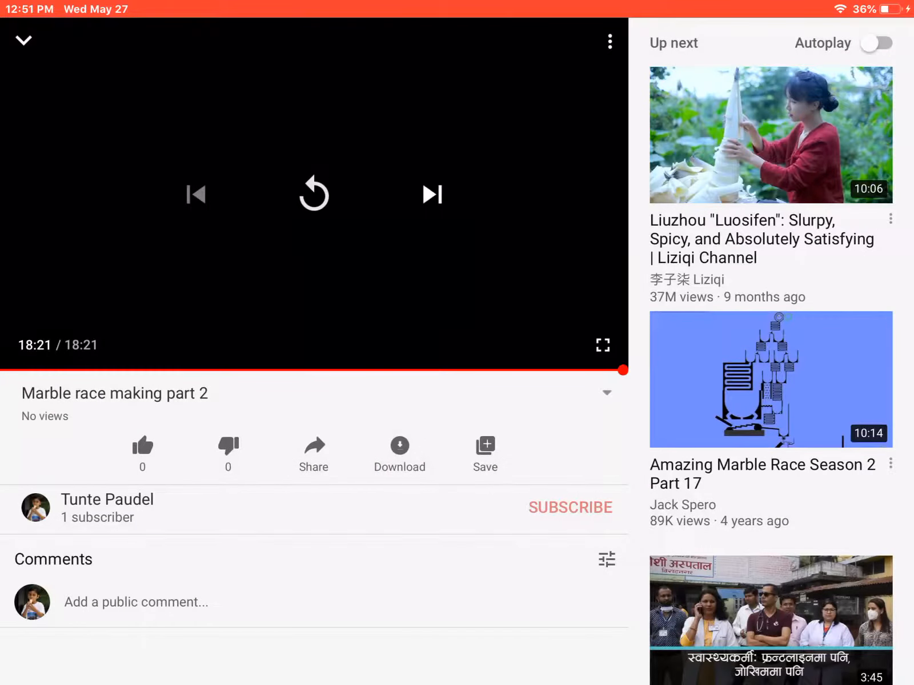
click(23, 40)
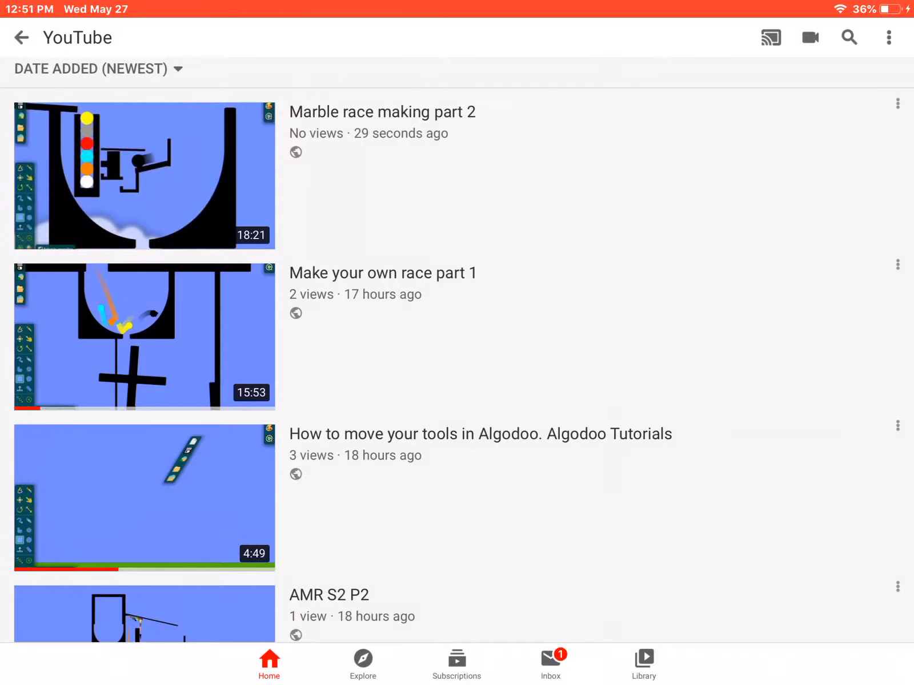
click(22, 37)
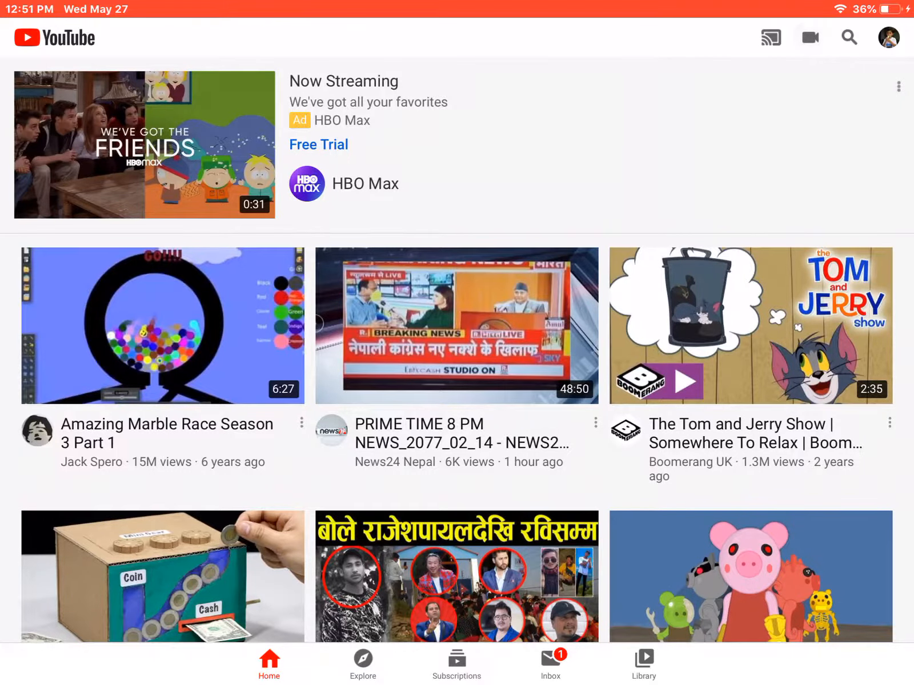
click(809, 38)
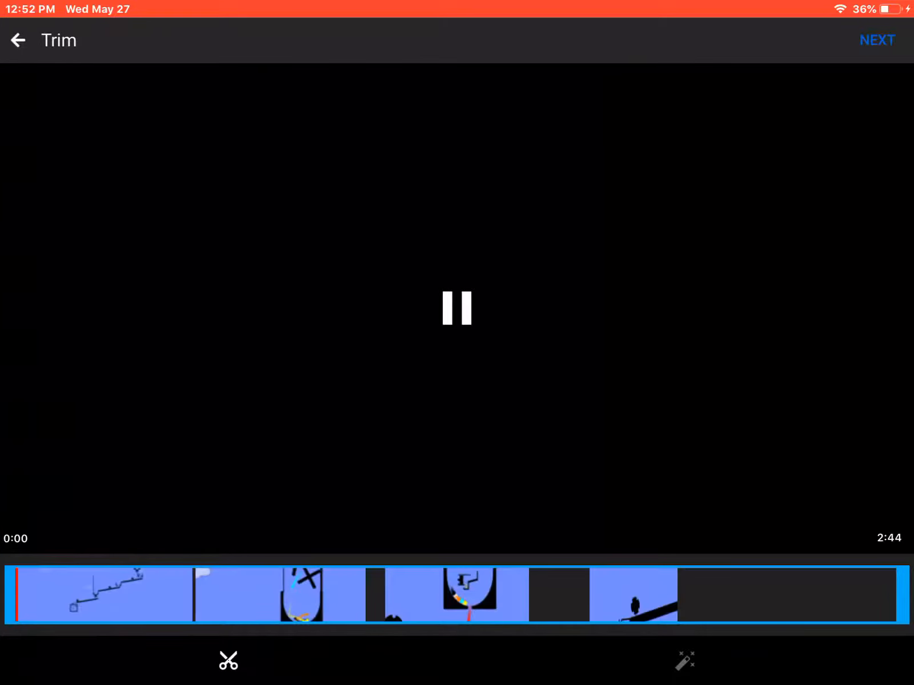
Step: Accept the full 2:44 clip without trimming and continue to the details step
click(877, 40)
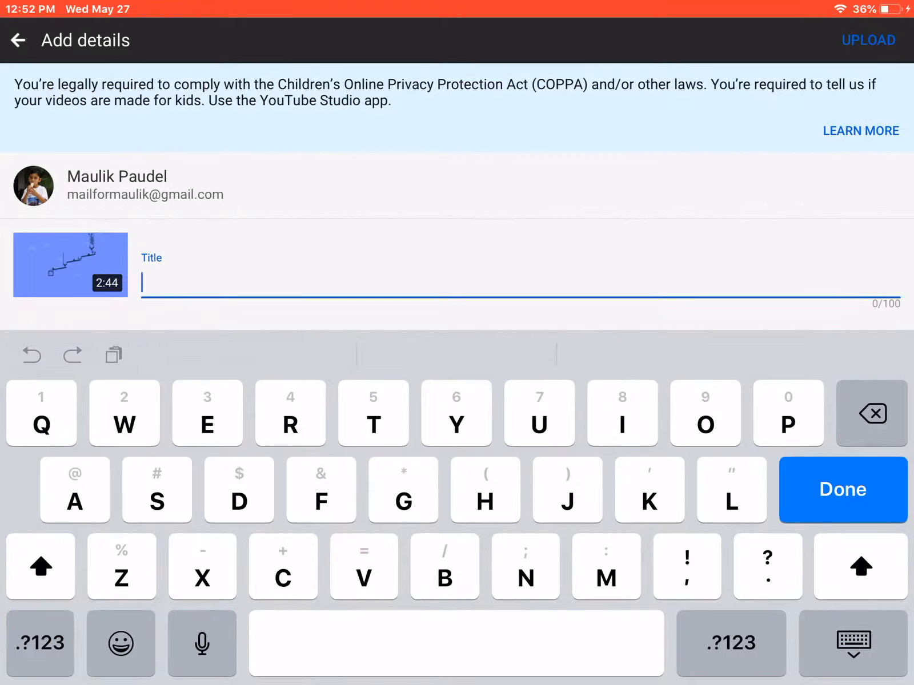
Step: Begin a 'Mar…' title, then erase the mistaken text to start over
text(Marble race making part)
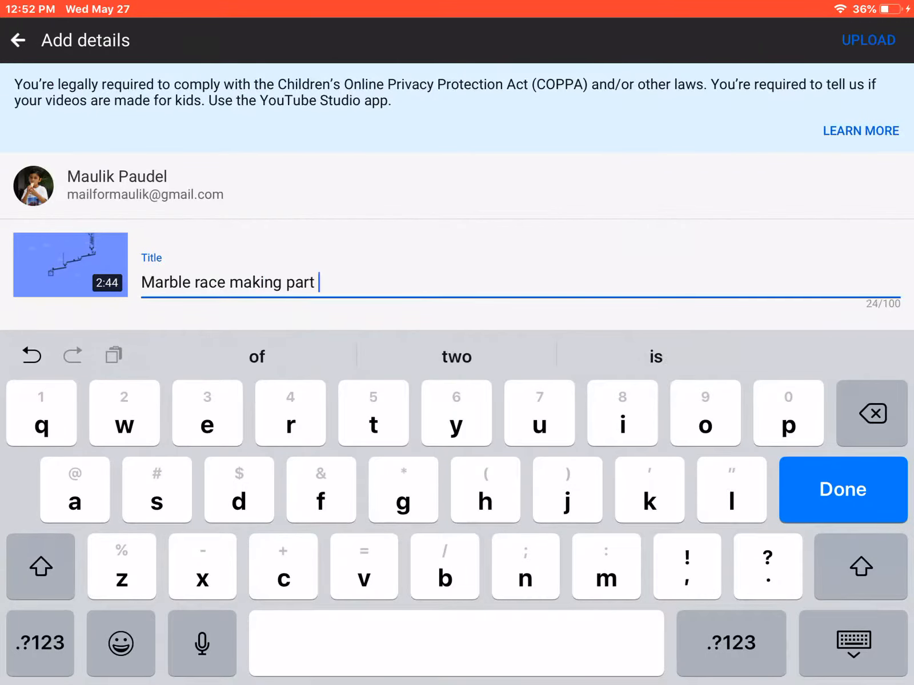
click(39, 643)
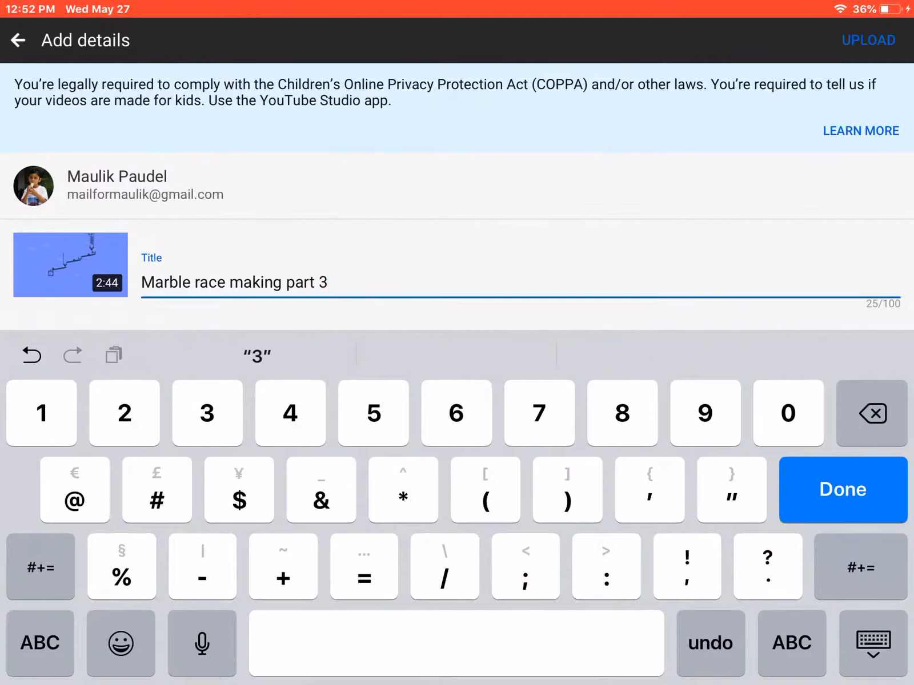
click(870, 413)
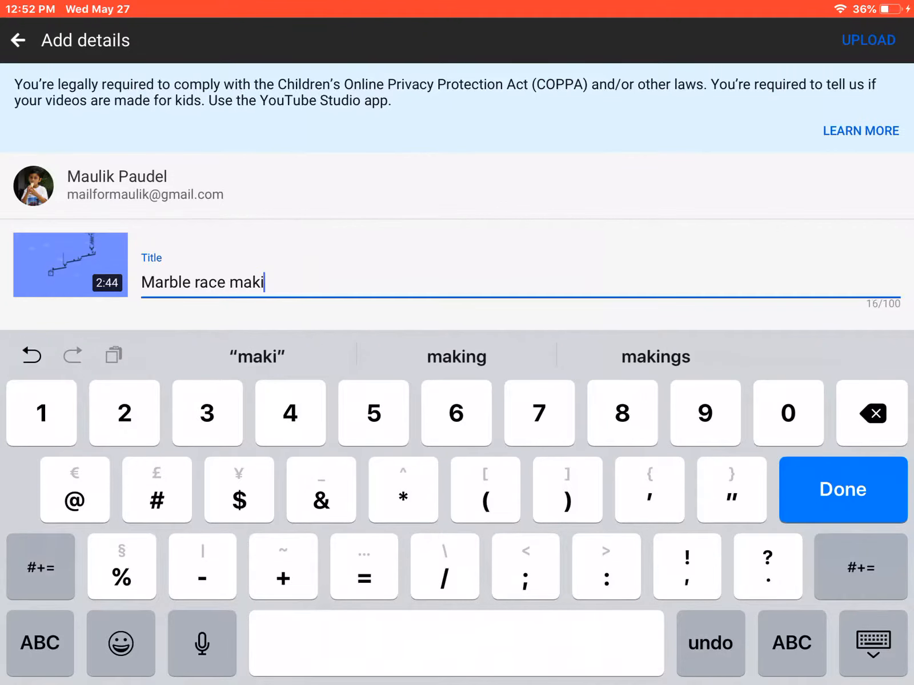
click(870, 414)
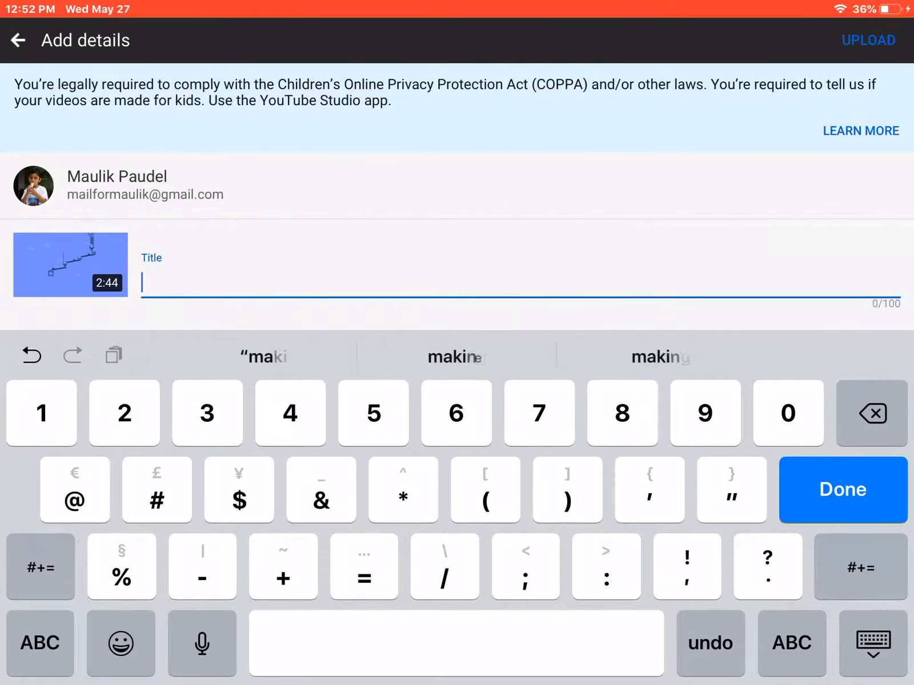
Step: Title the video 'Amazing marble race season 1 part 3' using suggestions and start the upload
text(a)
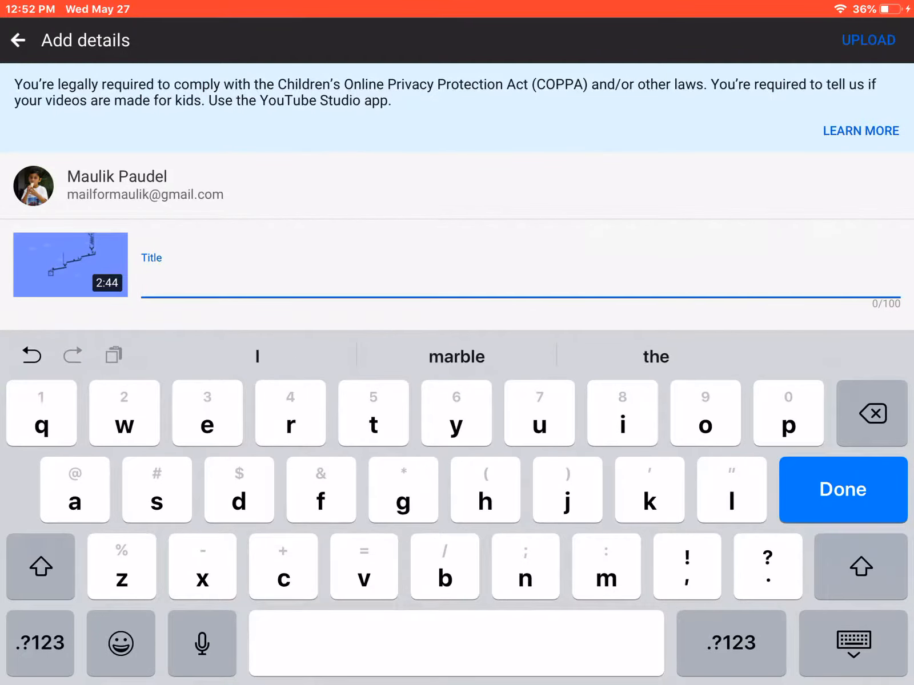
text(Am)
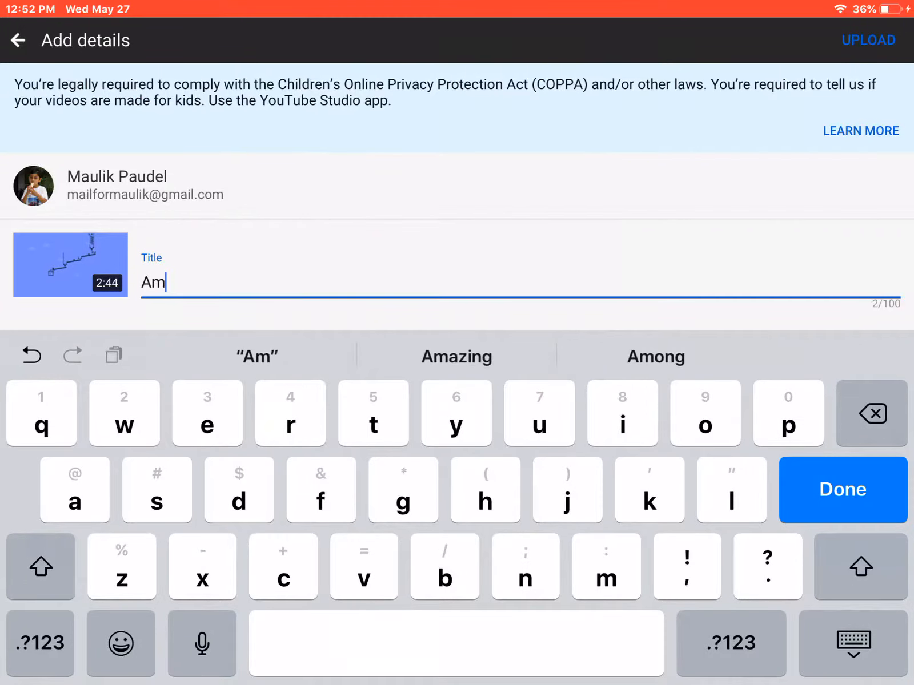
text(azi)
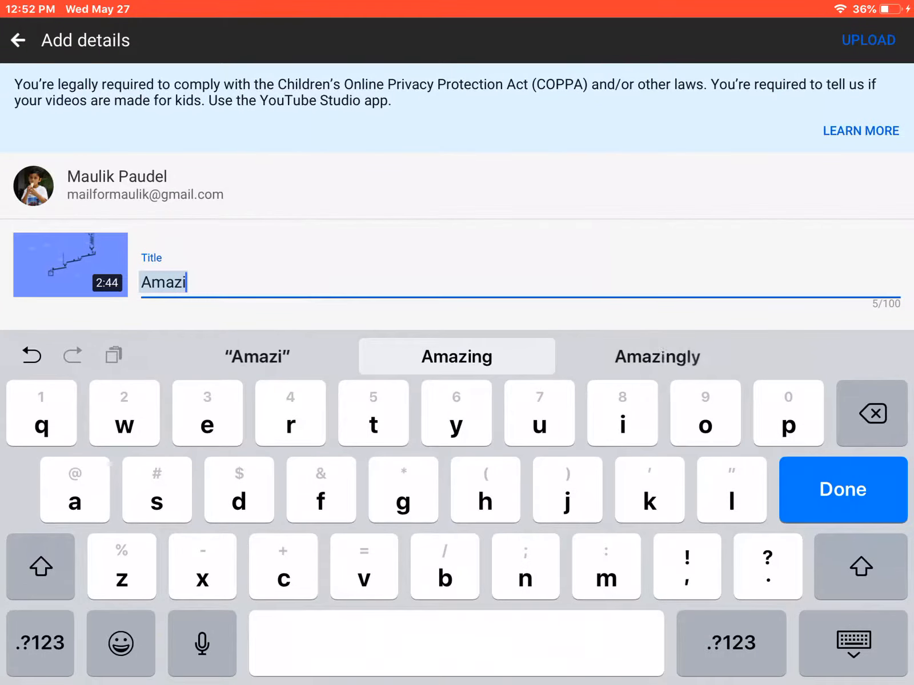
click(456, 357)
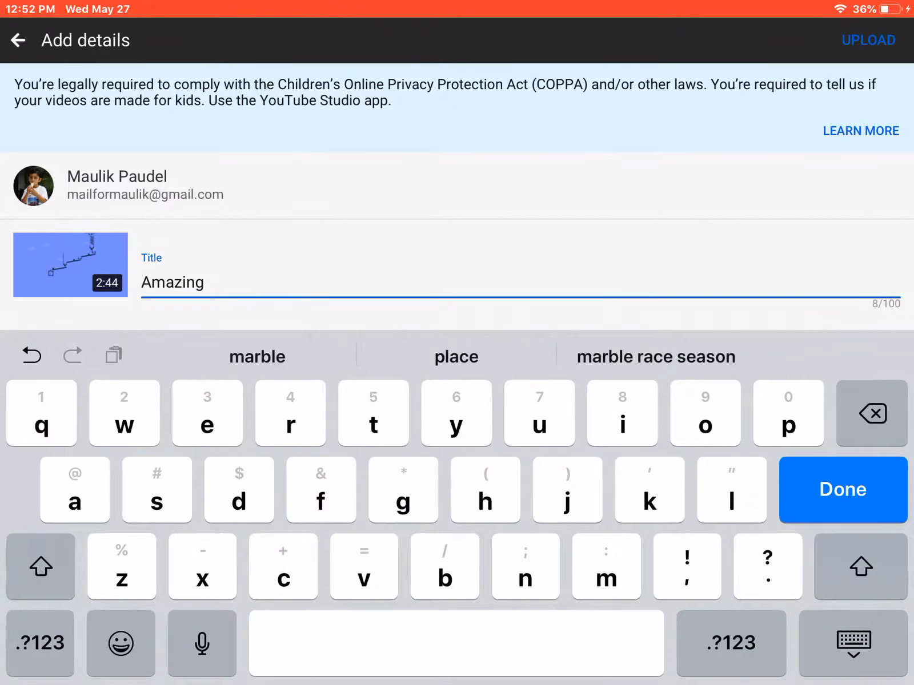
click(655, 357)
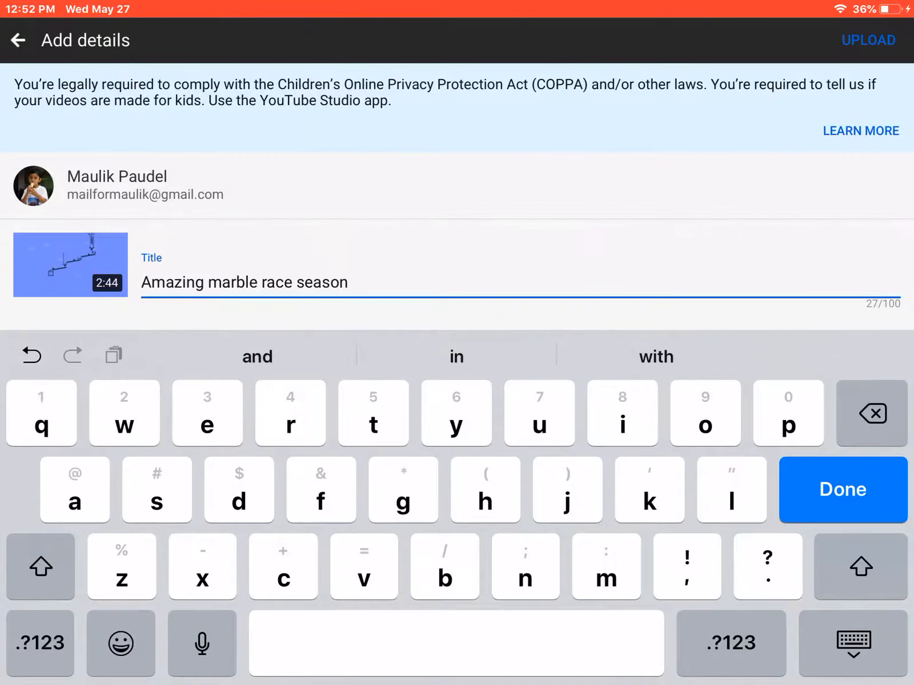
text(1 part 3)
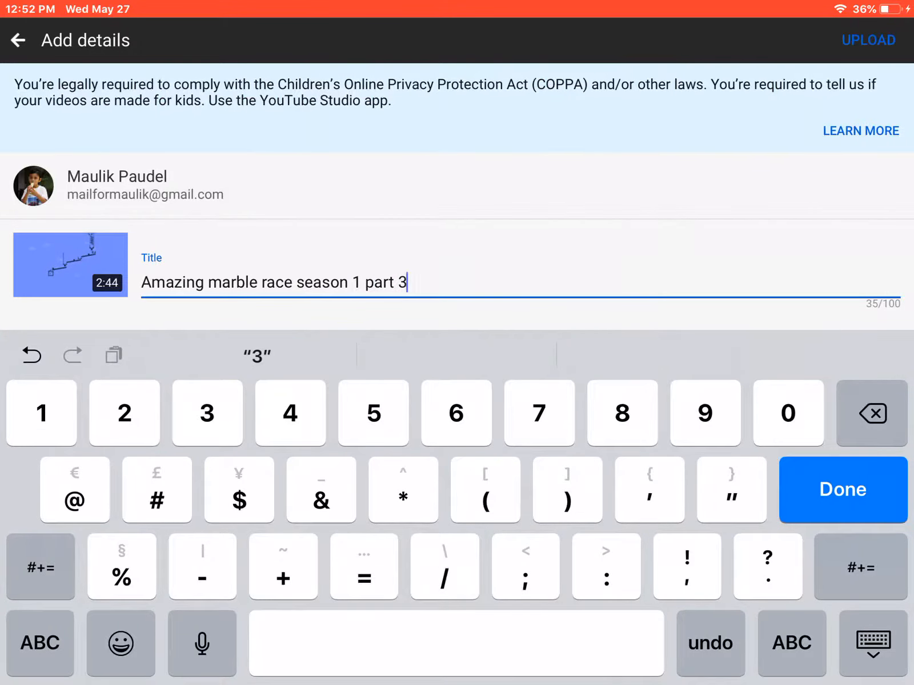
click(842, 489)
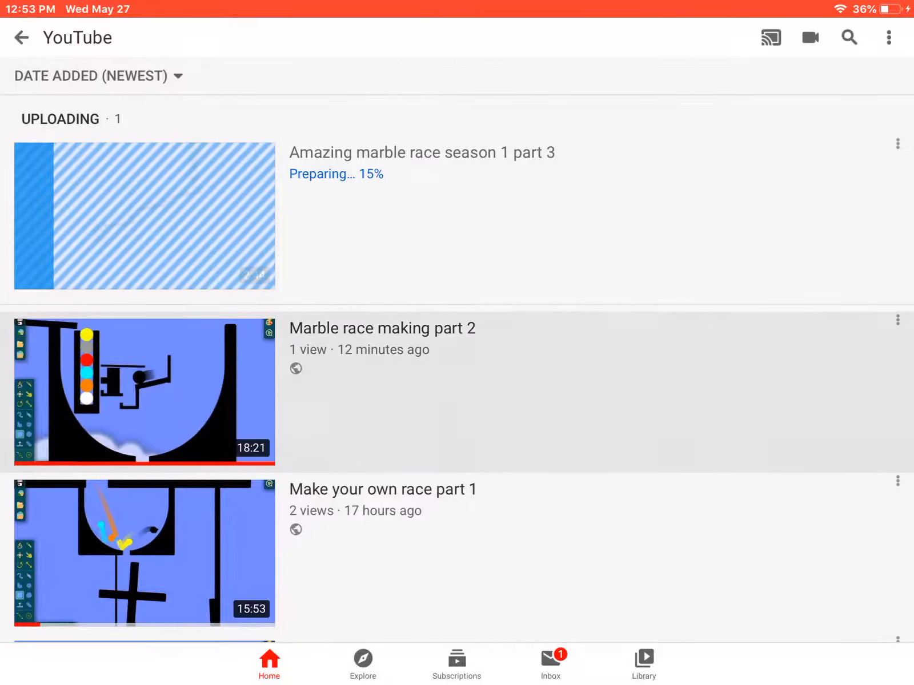
Step: Save 'Marble race making part 2' to the Algodoo Tutorials and Algodoo playlists
click(144, 393)
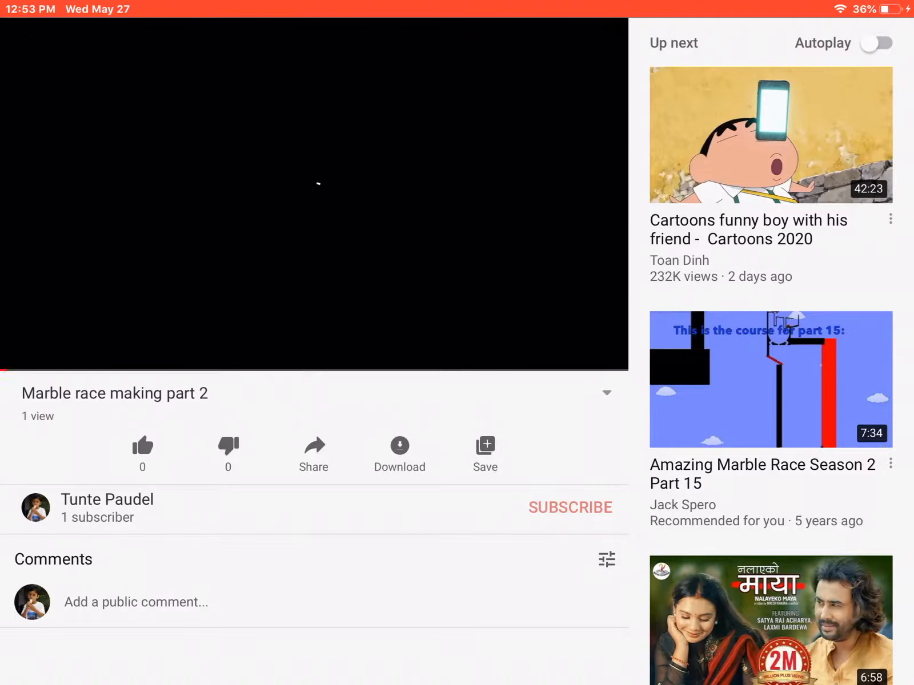
click(484, 446)
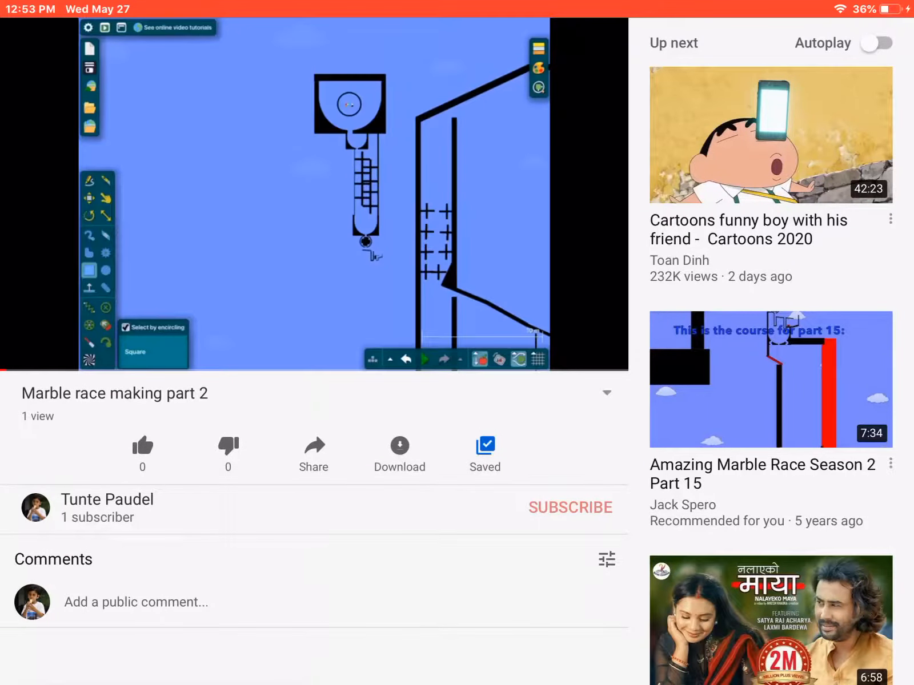
click(484, 453)
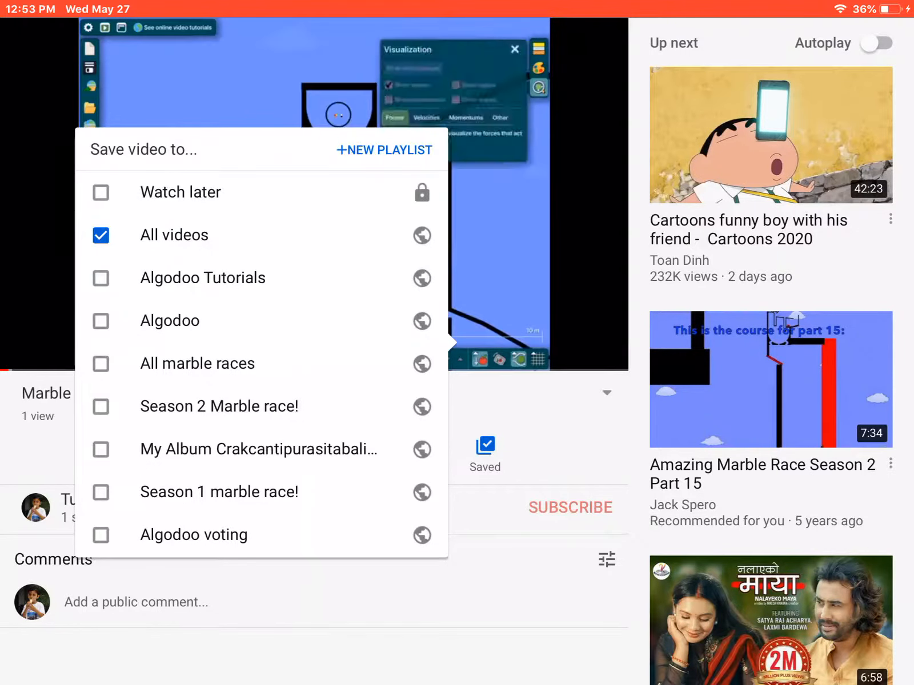
click(101, 277)
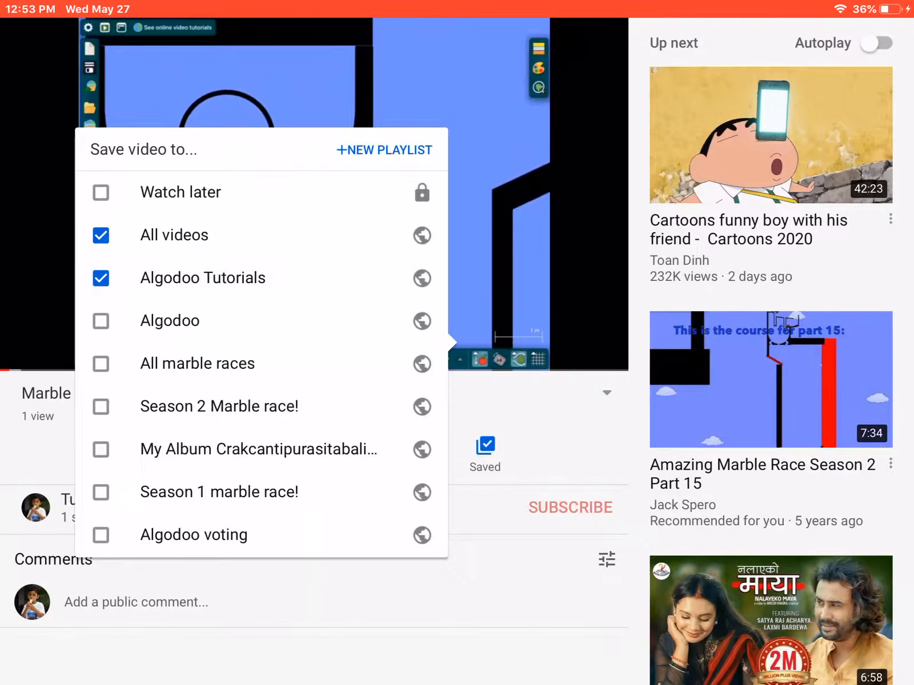
click(101, 321)
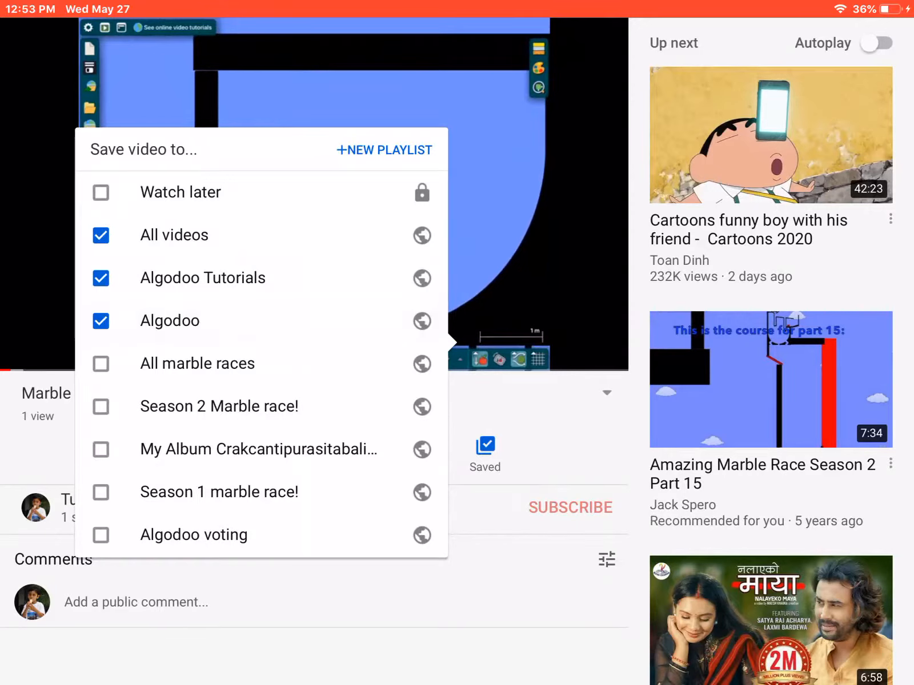